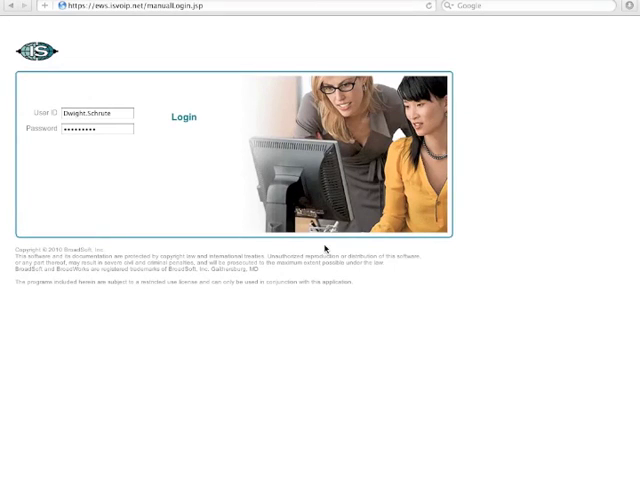
mouse_move(328, 246)
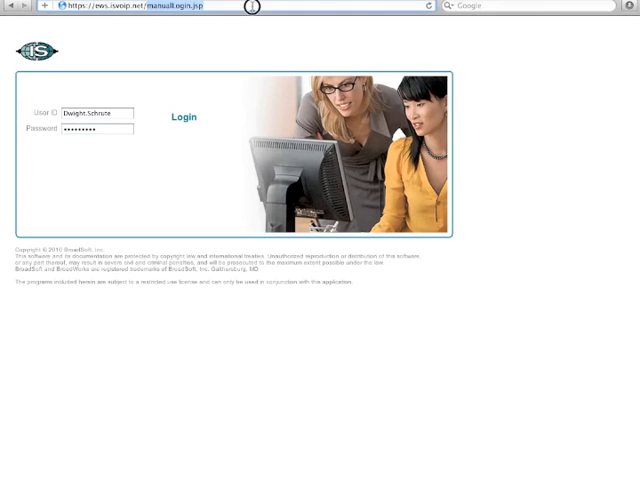
Sign in to the group portal and go to the group's Services page
left_click(96, 112)
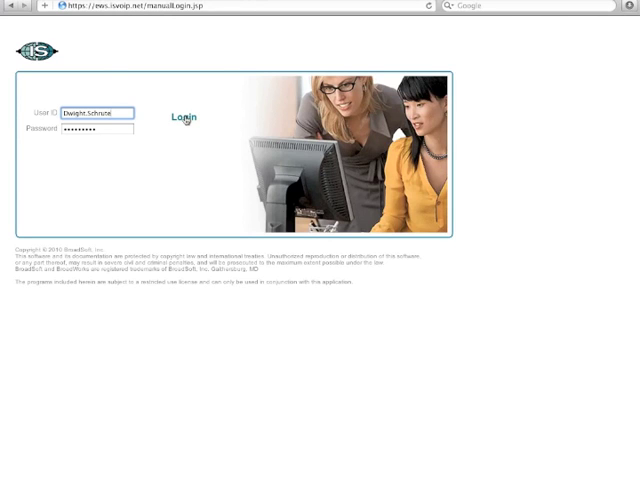
left_click(184, 118)
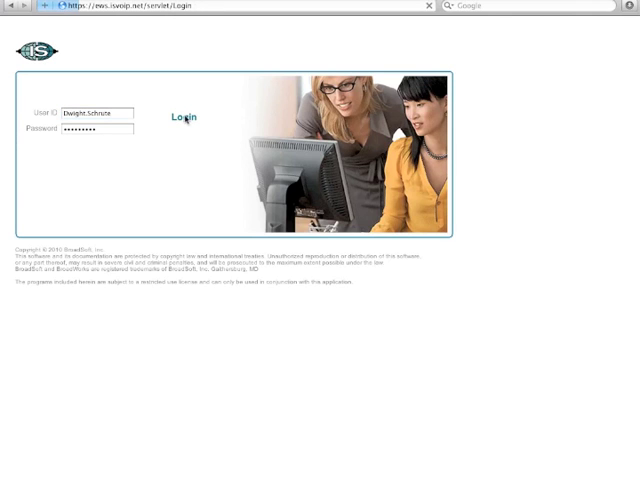
left_click(184, 116)
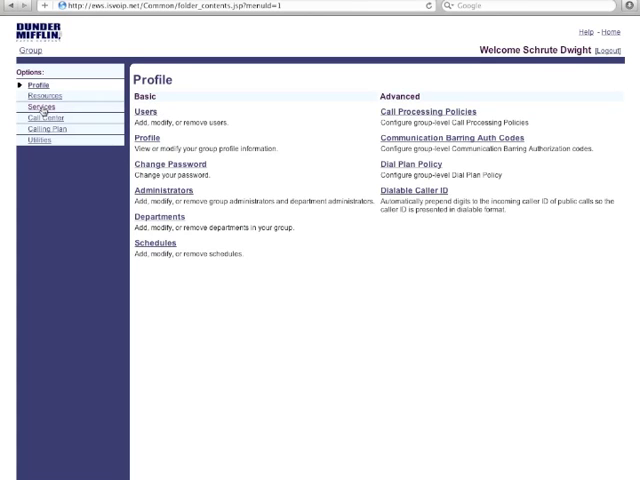
left_click(40, 108)
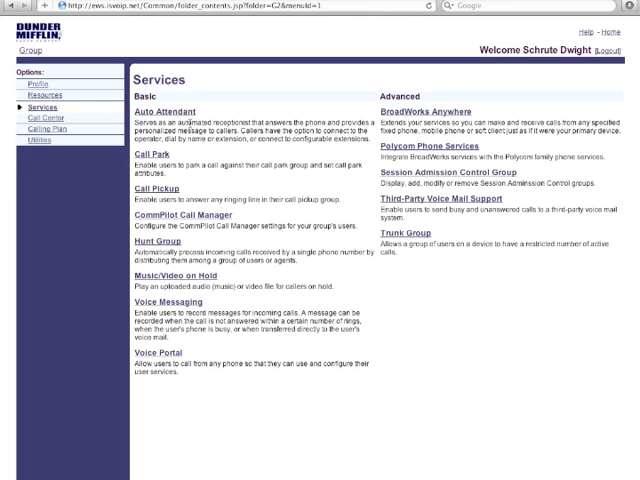
Review an existing auto attendant's profile and addresses, then return to the Auto Attendant list
left_click(164, 112)
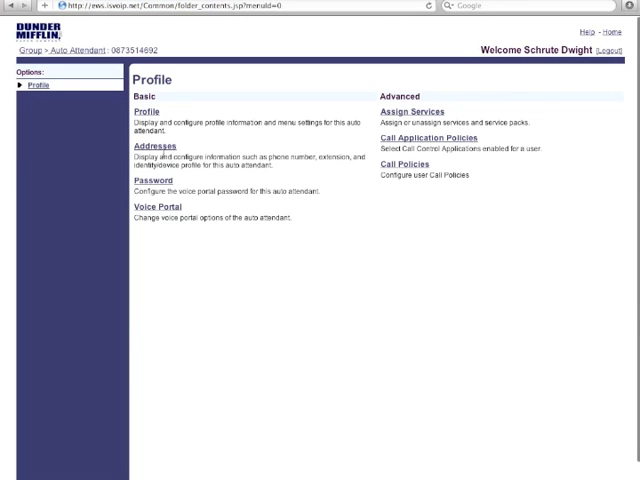
left_click(148, 144)
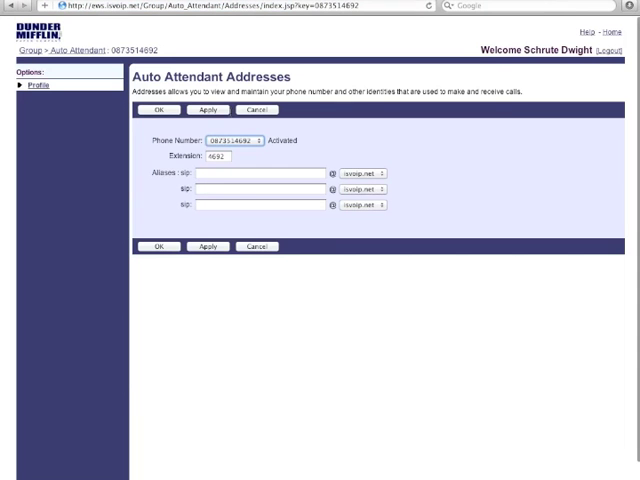
left_click(34, 84)
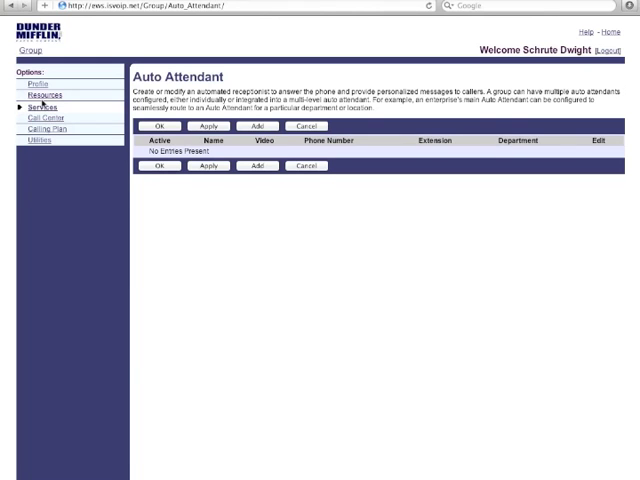
left_click(46, 108)
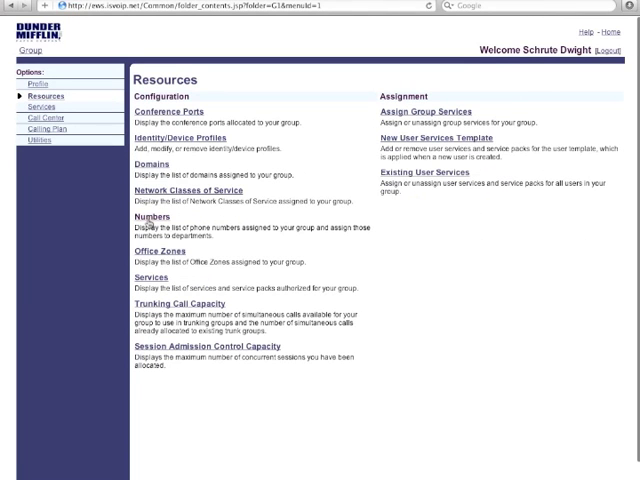
left_click(144, 216)
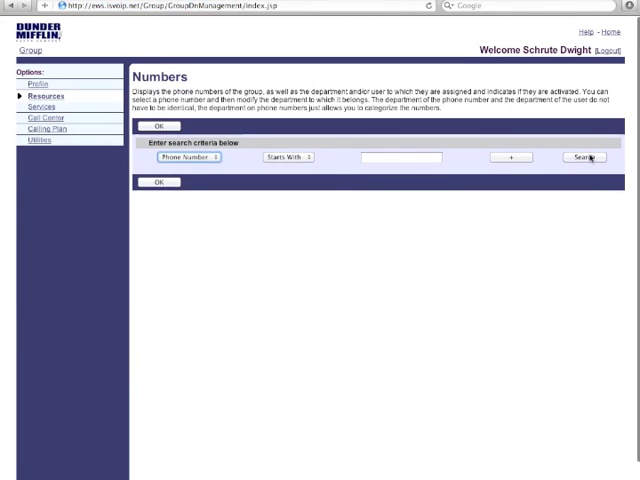
left_click(584, 156)
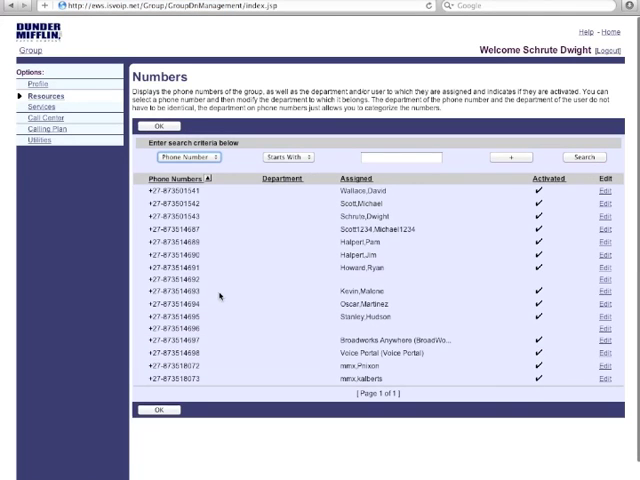
left_click(176, 278)
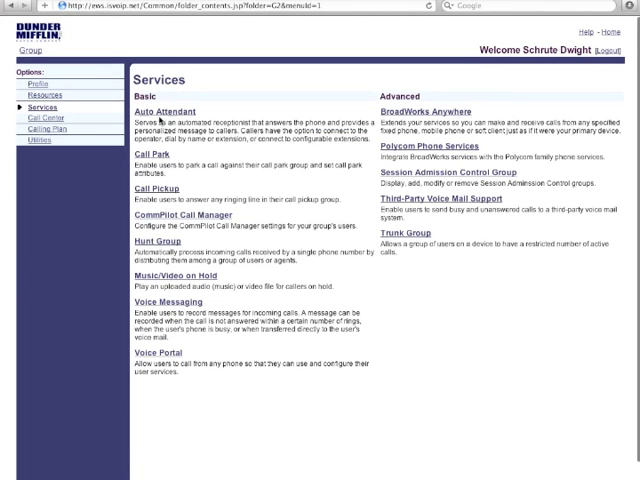
left_click(162, 112)
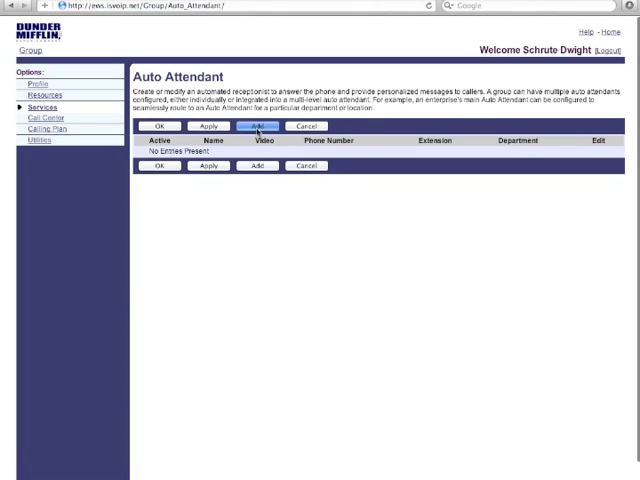
Add a new auto attendant with ID 873514692, name Main-AA and calling line ID names MainAA
left_click(256, 126)
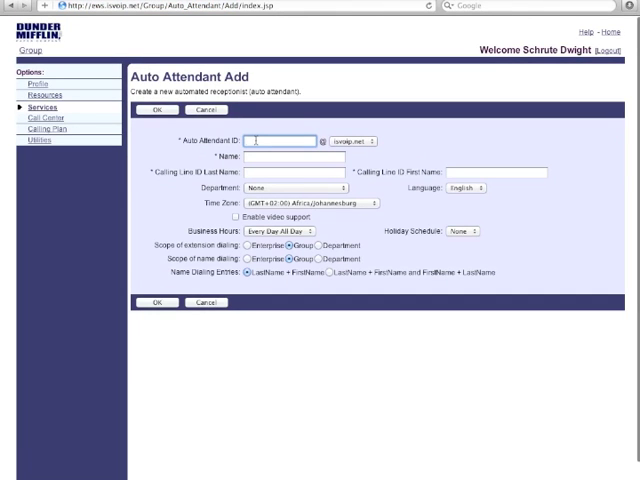
type("873514692")
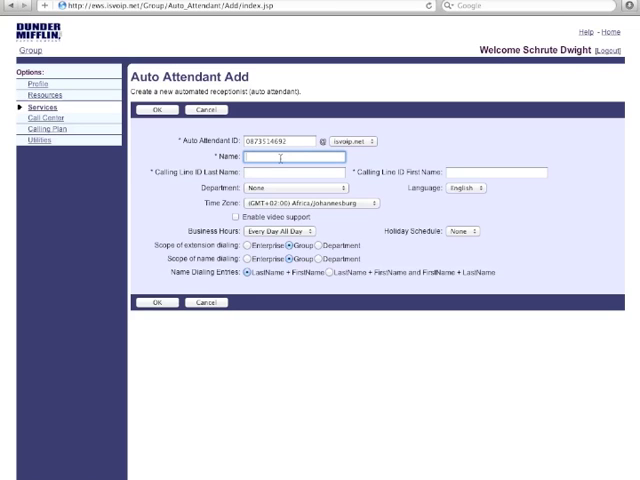
type("Main-AA")
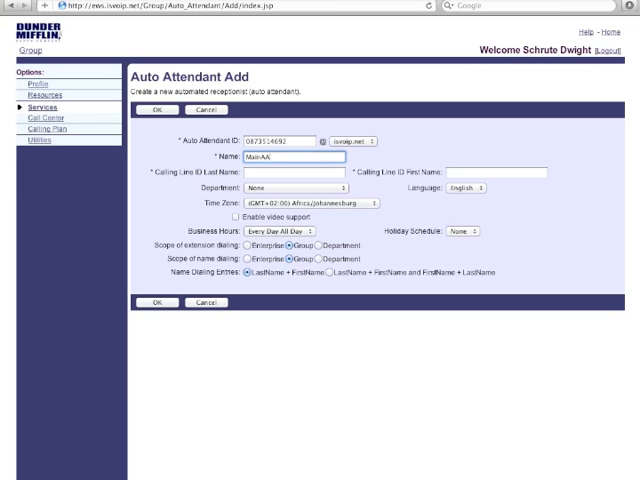
type("M")
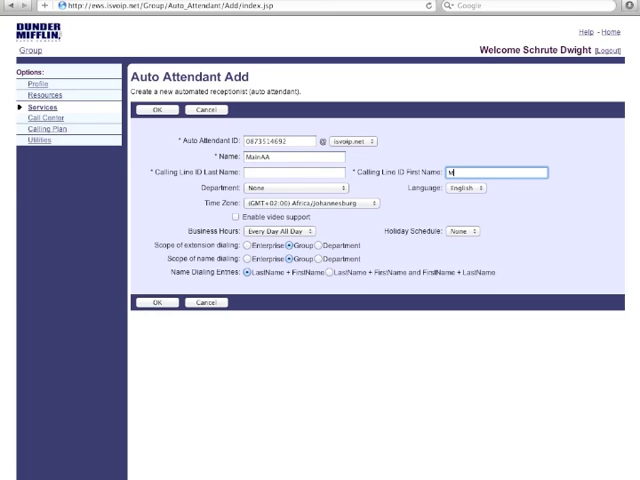
type("MainAA")
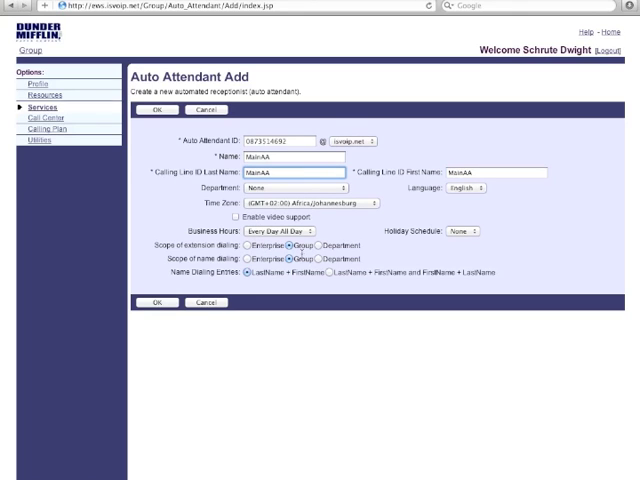
left_click(288, 188)
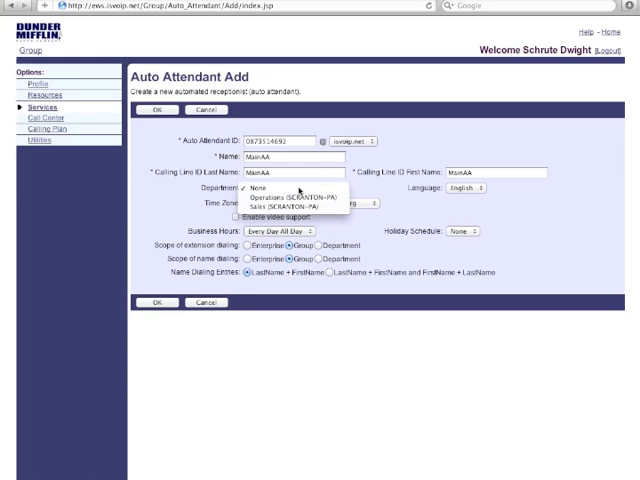
left_click(256, 188)
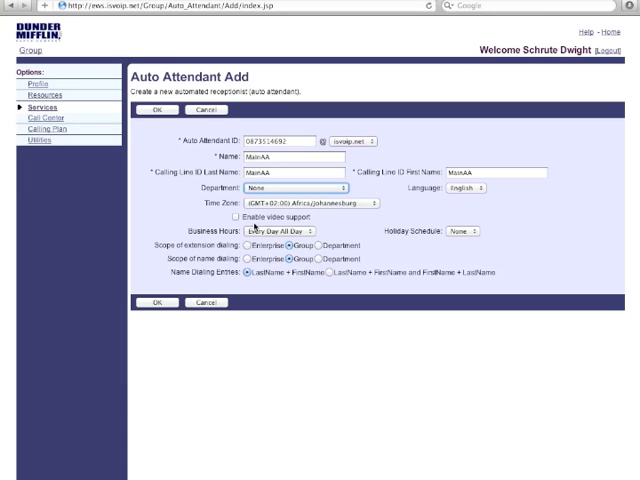
left_click(236, 216)
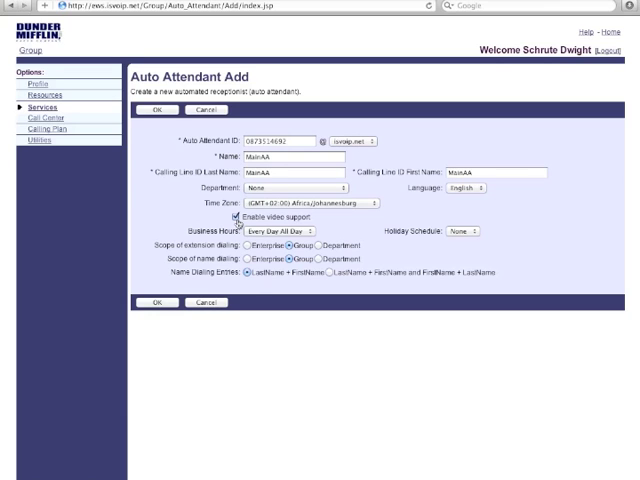
left_click(236, 216)
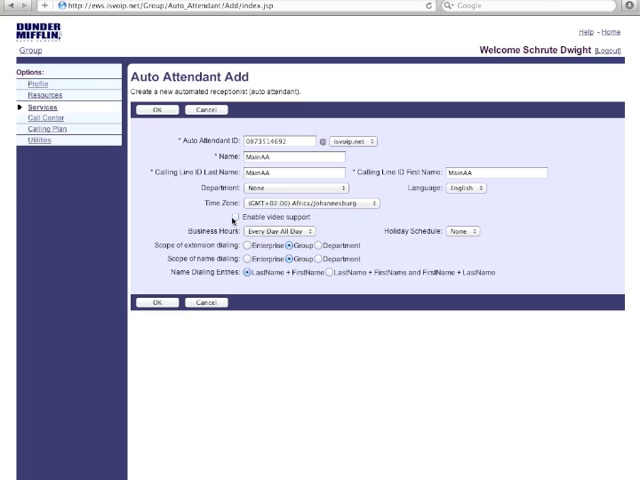
mouse_move(268, 256)
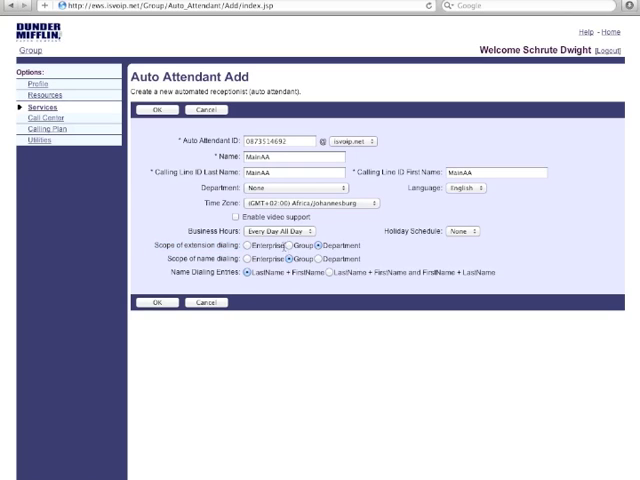
Save the new Main-AA auto attendant and return to the Auto Attendant service
left_click(250, 246)
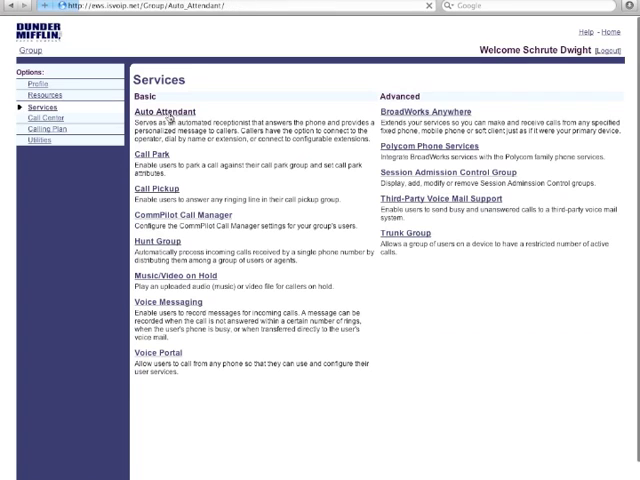
left_click(164, 112)
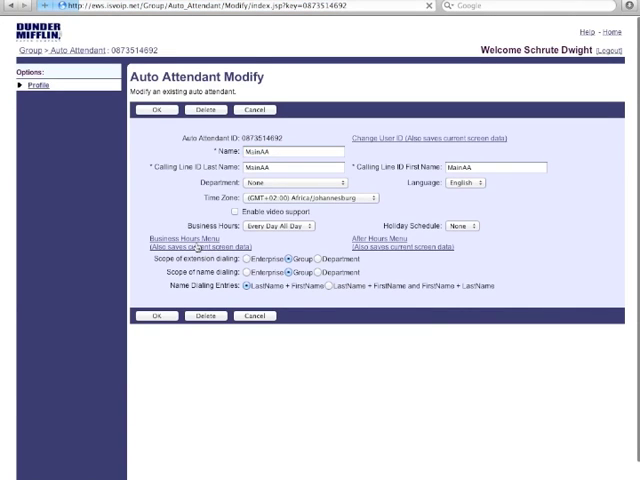
Set the Business Hours Menu to a Personal Greeting using the audio file from the AA Test folder
left_click(166, 232)
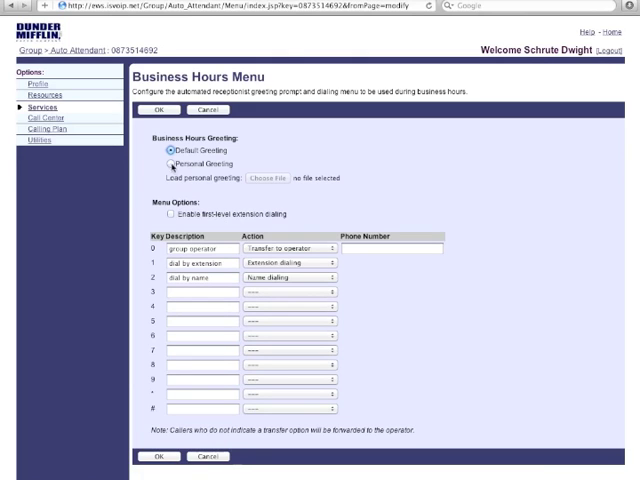
left_click(164, 164)
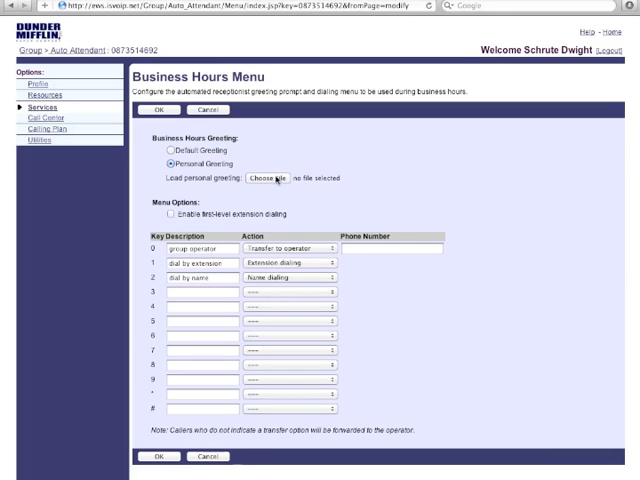
left_click(270, 178)
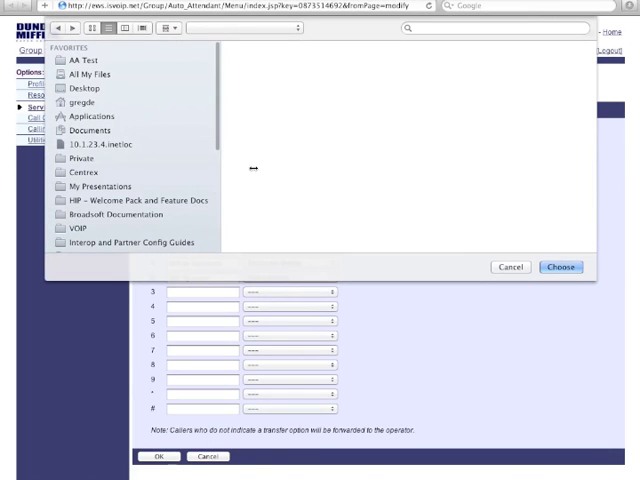
left_click(76, 60)
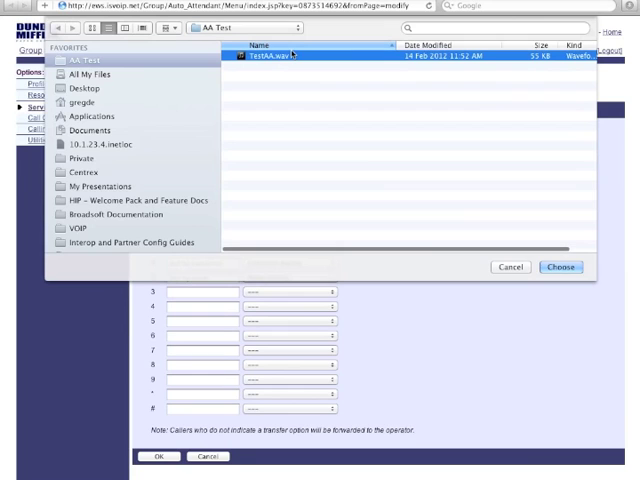
left_click(560, 268)
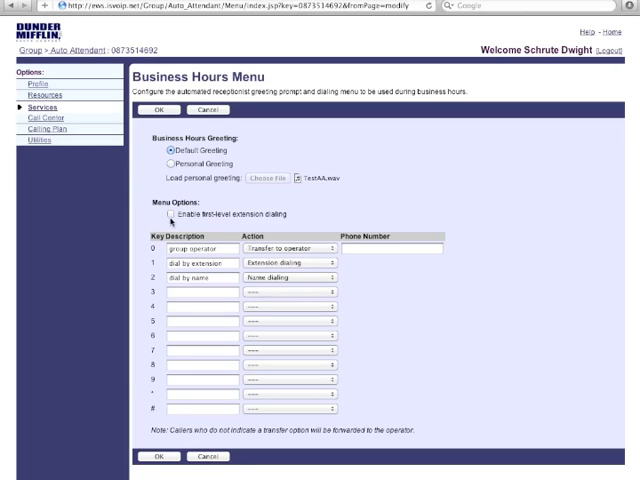
Enable first-level extension dialing, map key 3 to Repeat Menu with a description, and save the menu
left_click(166, 220)
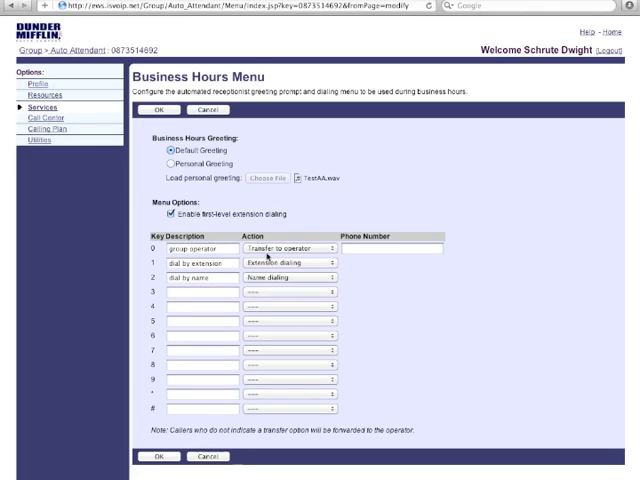
left_click(284, 246)
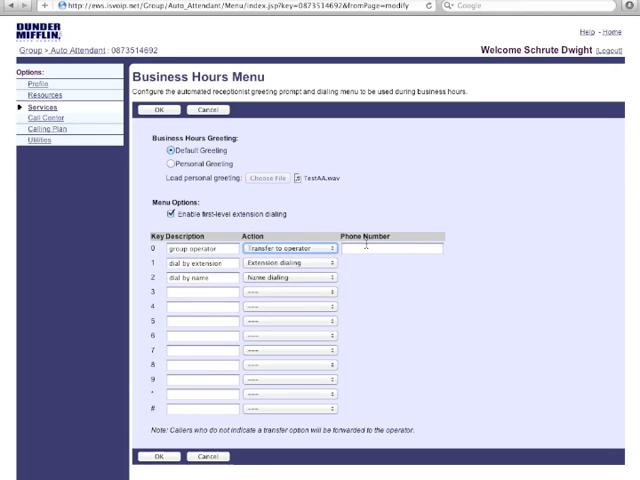
left_click(390, 246)
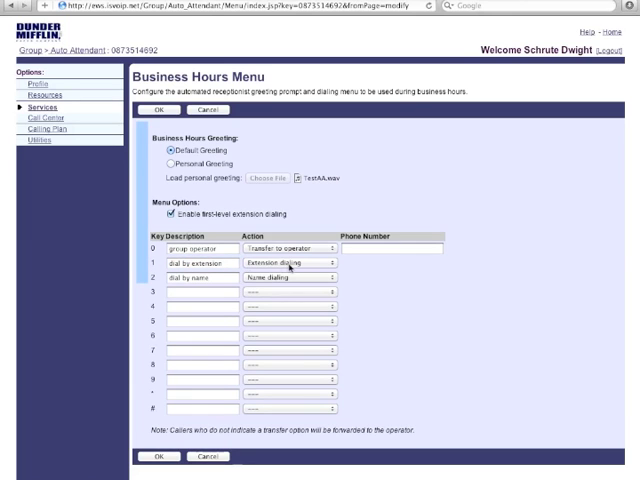
left_click(200, 278)
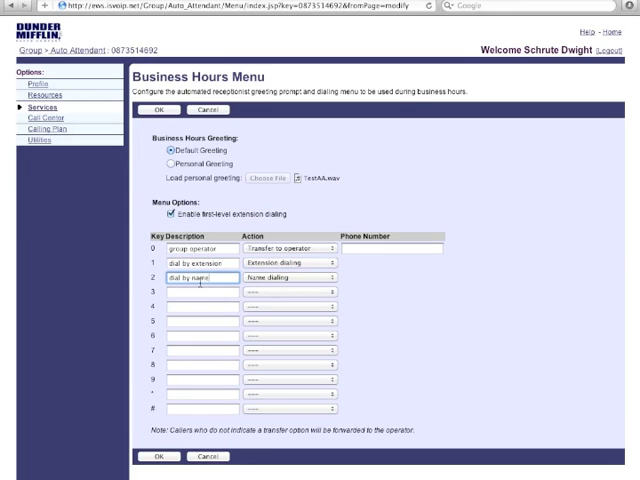
left_click(288, 276)
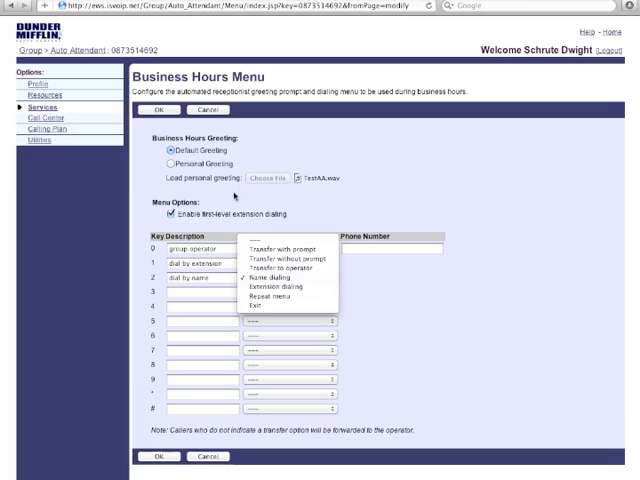
left_click(286, 270)
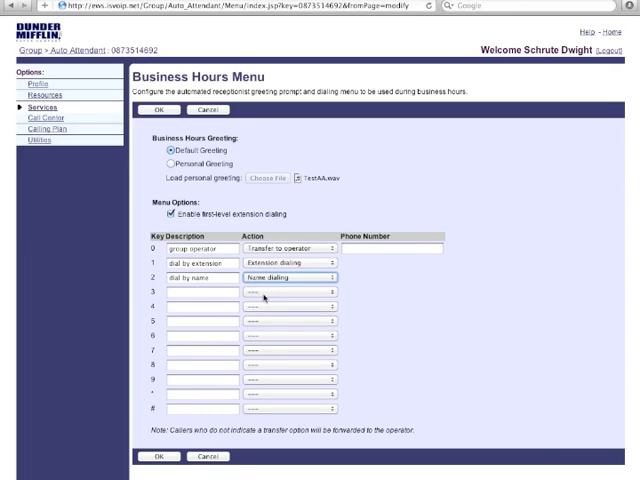
left_click(288, 292)
type("Repeat Menu")
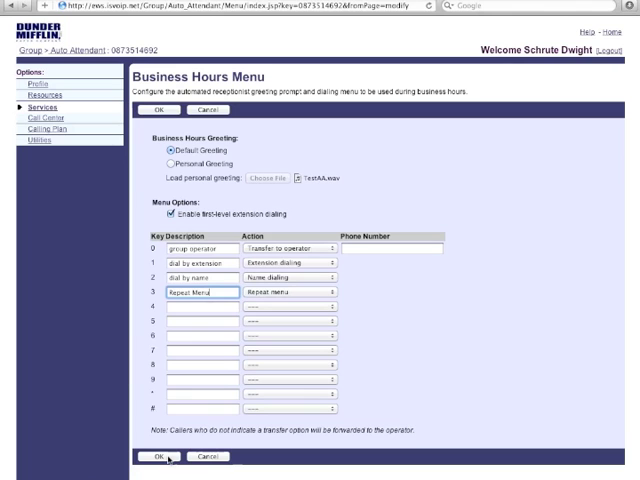
left_click(152, 456)
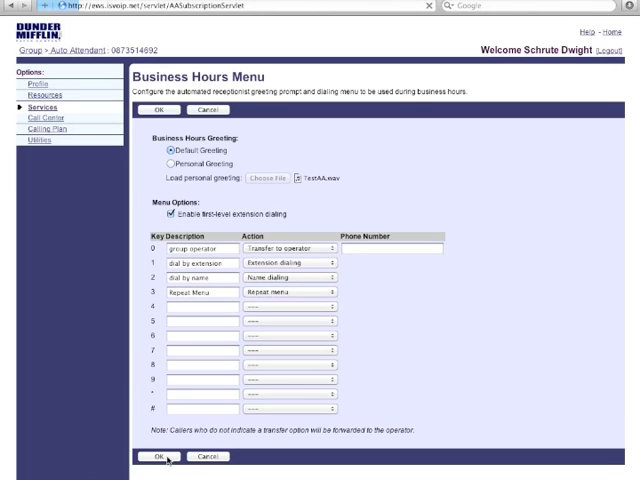
Accept the After Hours Menu defaults and save the attendant back to the Auto Attendant list
left_click(152, 456)
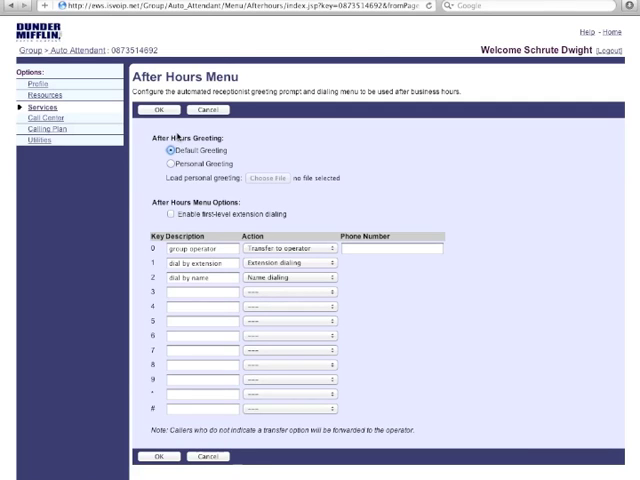
left_click(158, 108)
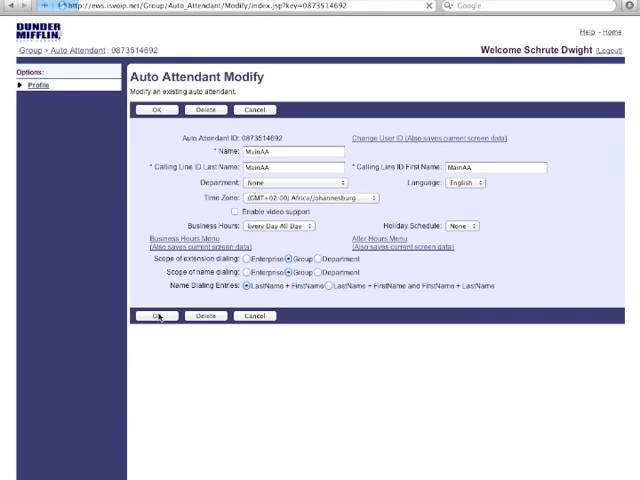
left_click(156, 110)
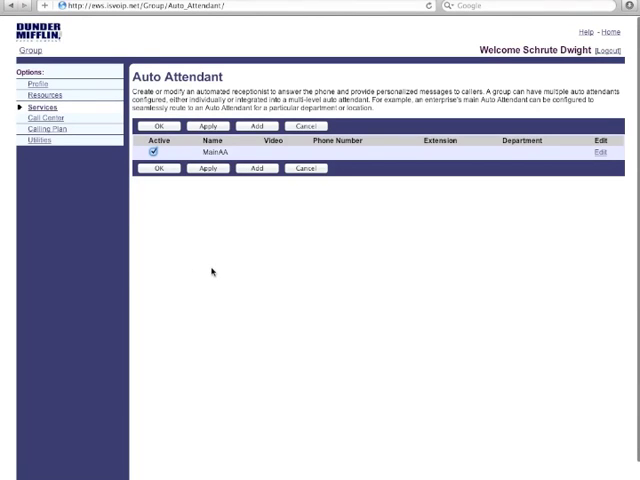
mouse_move(264, 104)
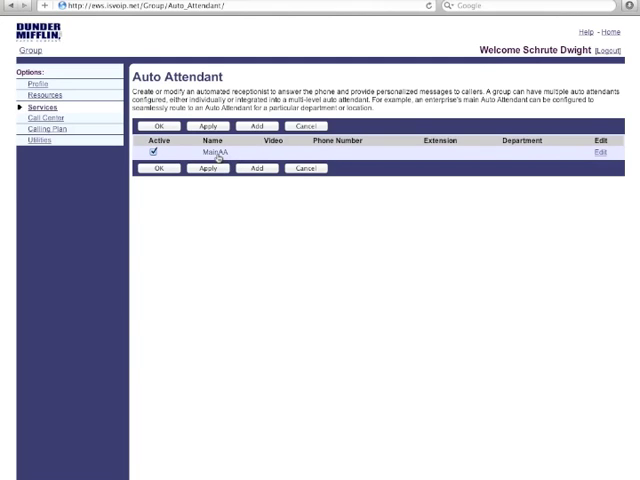
Go to MainAA's Addresses page and list the available phone numbers
left_click(208, 156)
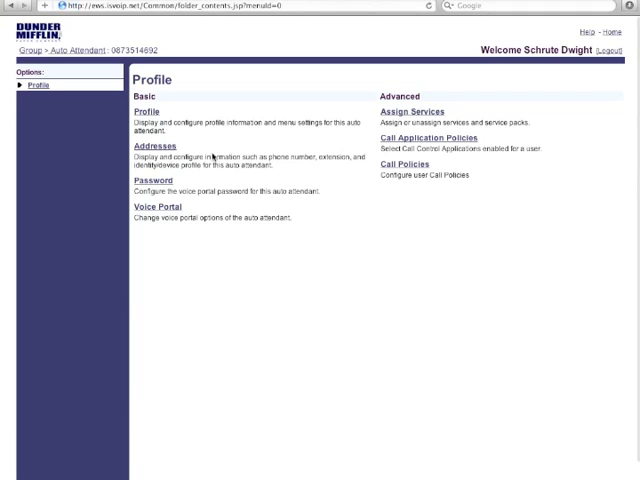
left_click(148, 144)
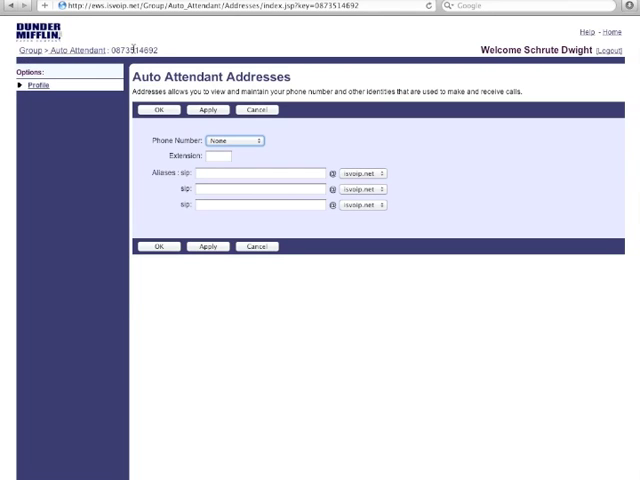
left_click(232, 140)
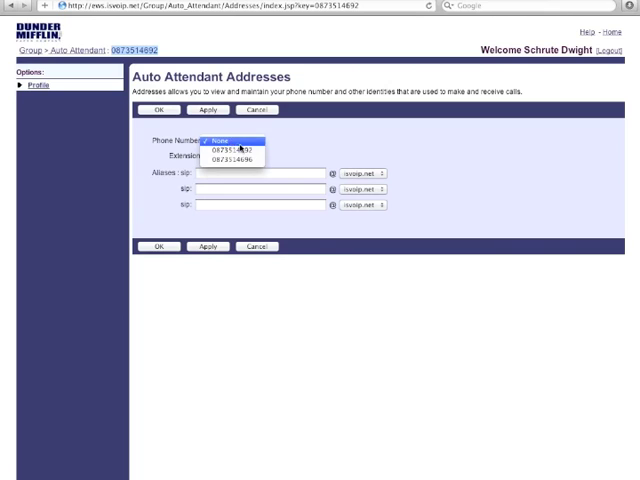
Assign a phone number to MainAA and return to its Profile page
left_click(230, 140)
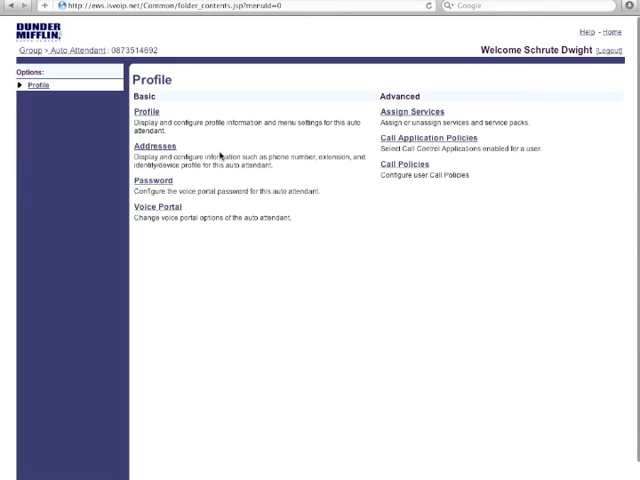
Return to the Business Hours Menu and start retyping key 3's description with 'T'
left_click(148, 112)
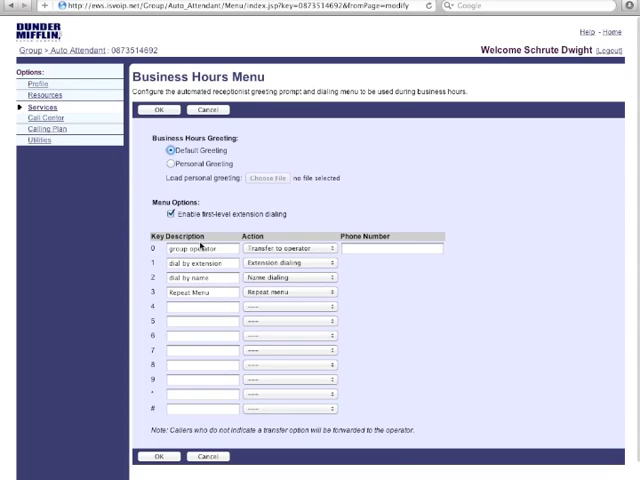
left_click(198, 260)
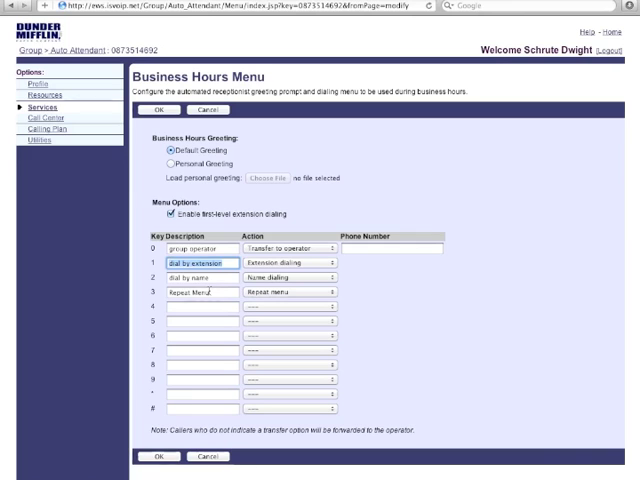
type("T")
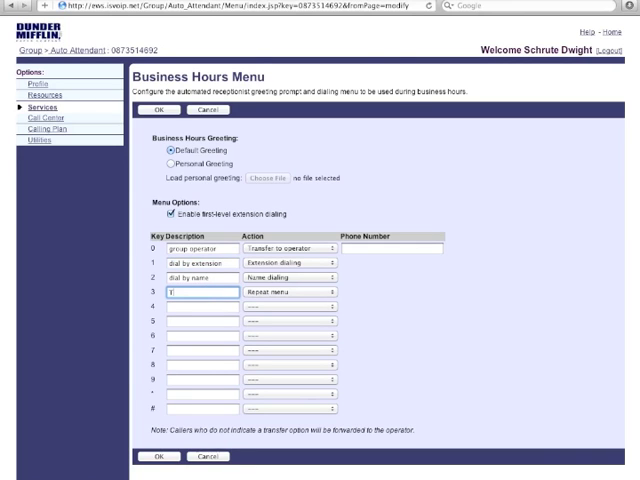